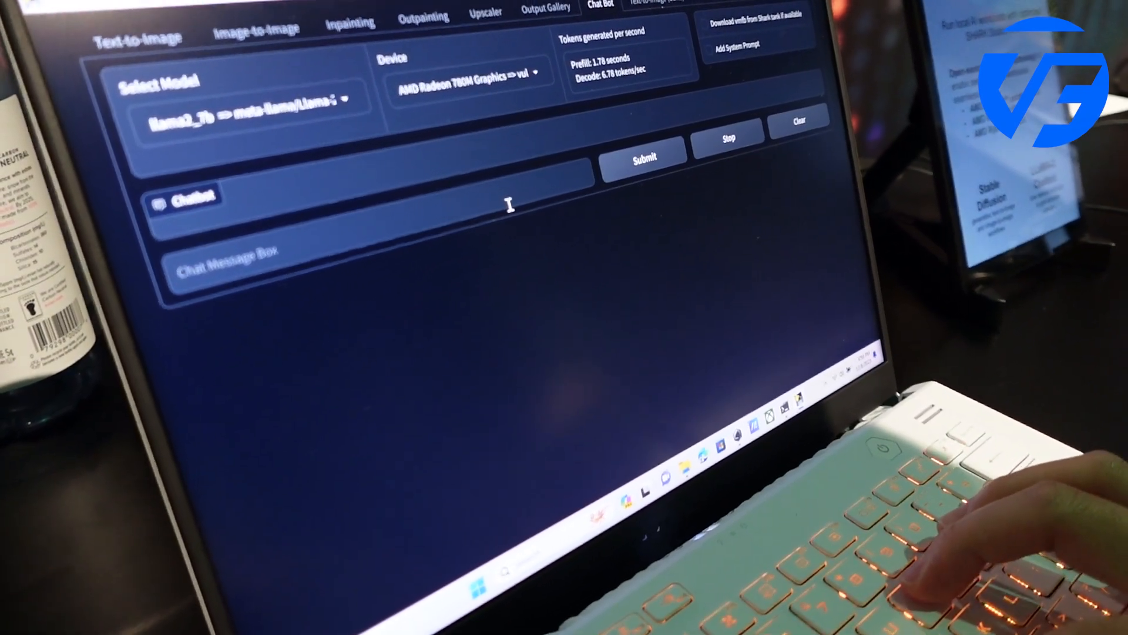
type("Write a")
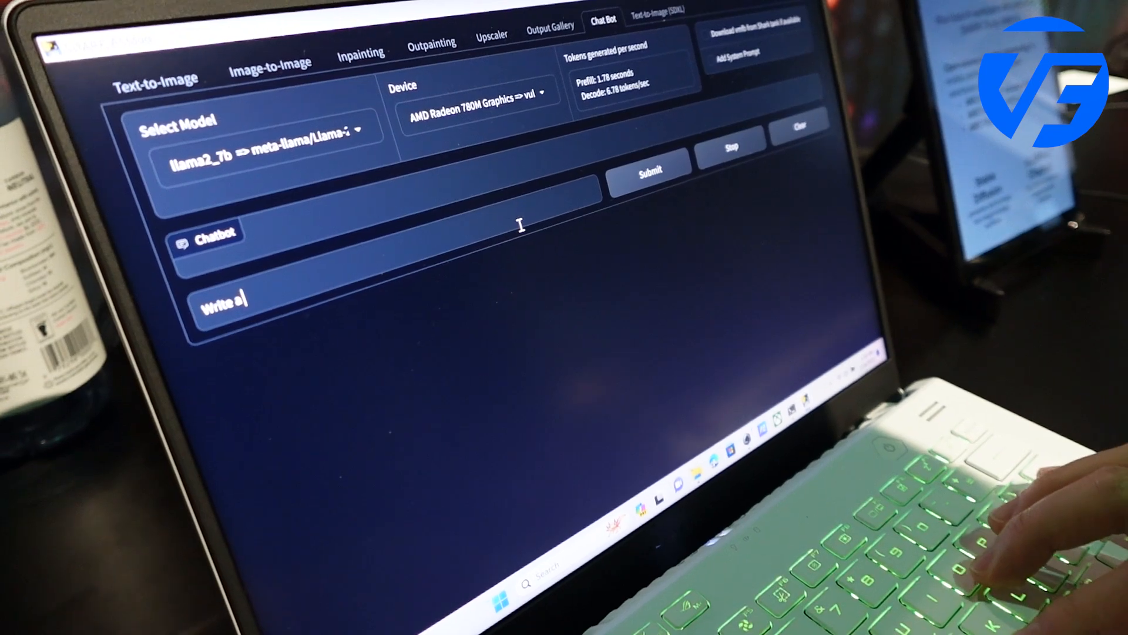
type("welcome toast to")
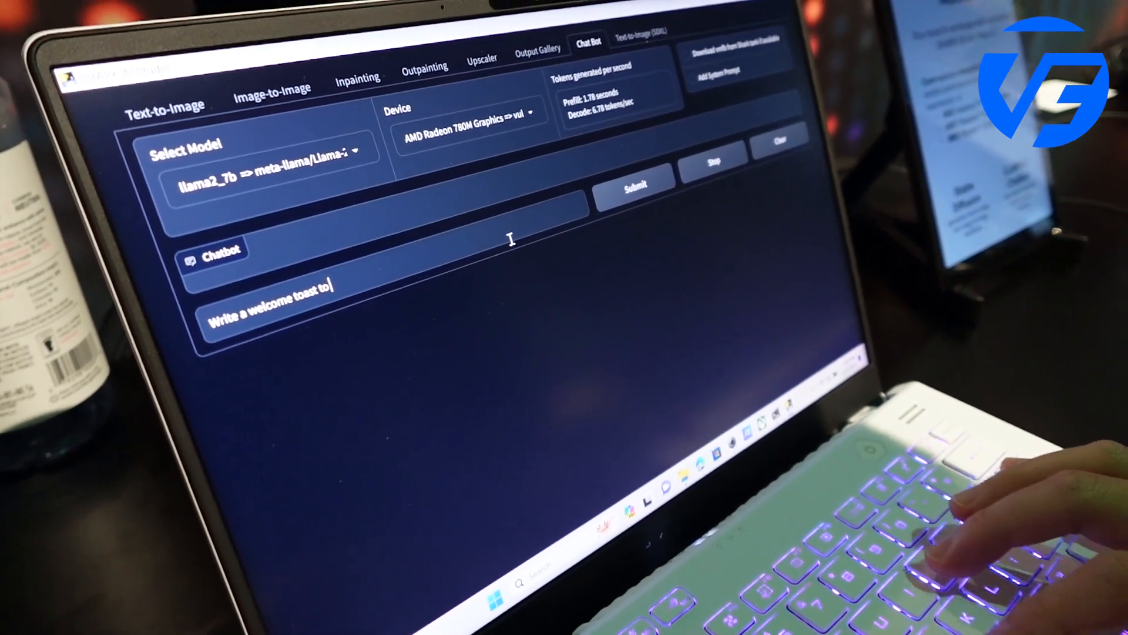